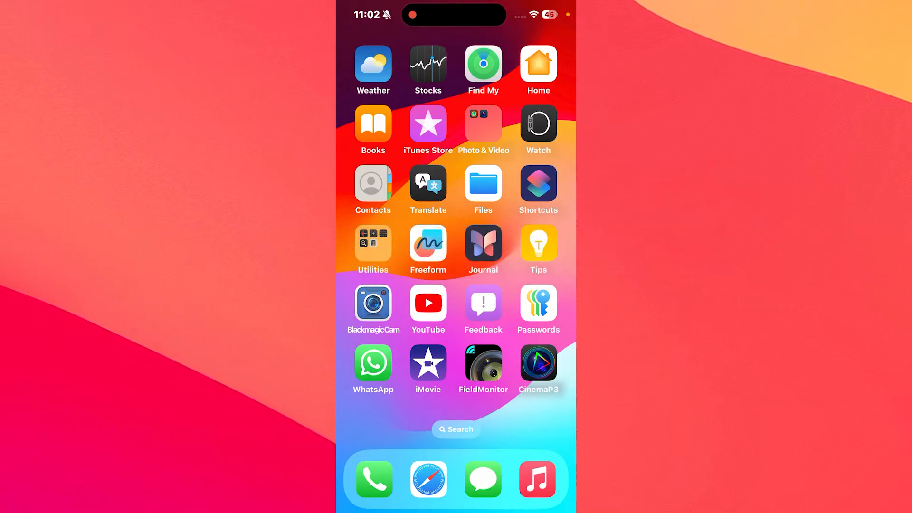
# Move to the second Home Screen page that holds the Settings app.
pyautogui.hscroll(-3)
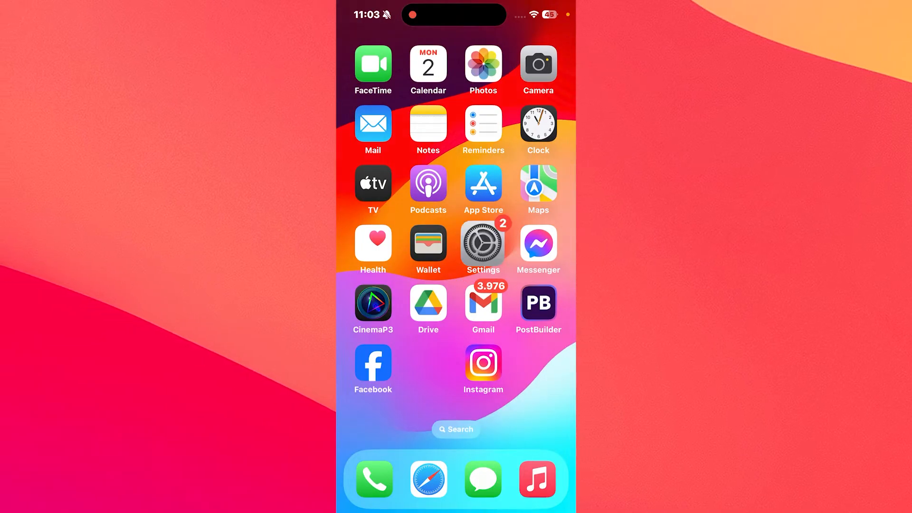
# Launch Settings, go into Screen Time, then into Content & Privacy Restrictions.
pyautogui.click(483, 242)
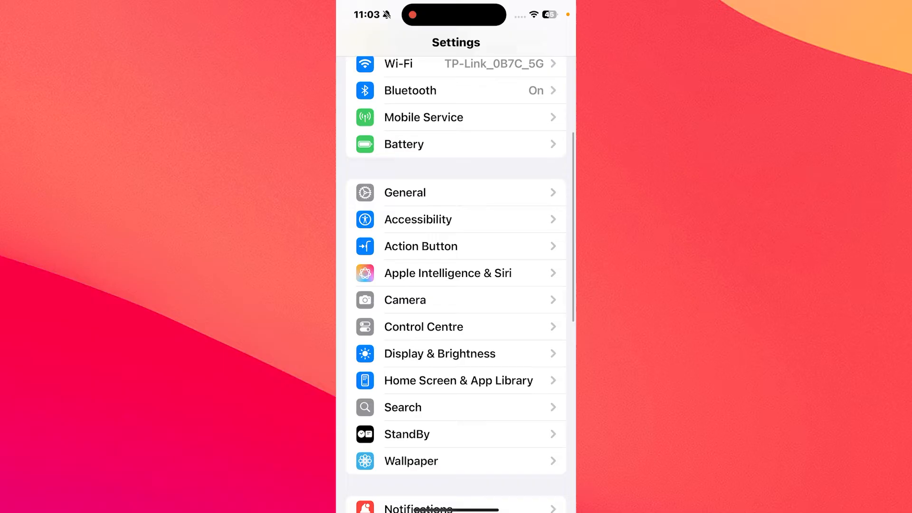
pyautogui.scroll(-3)
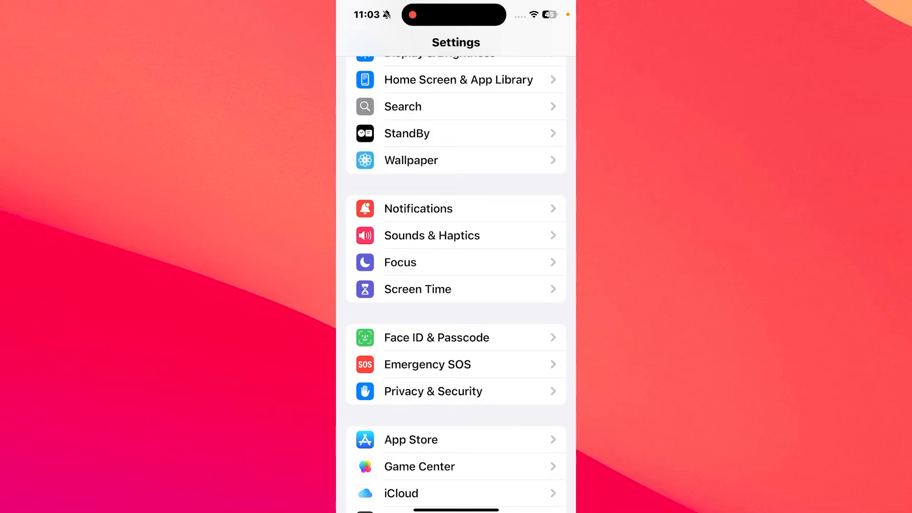
pyautogui.click(417, 289)
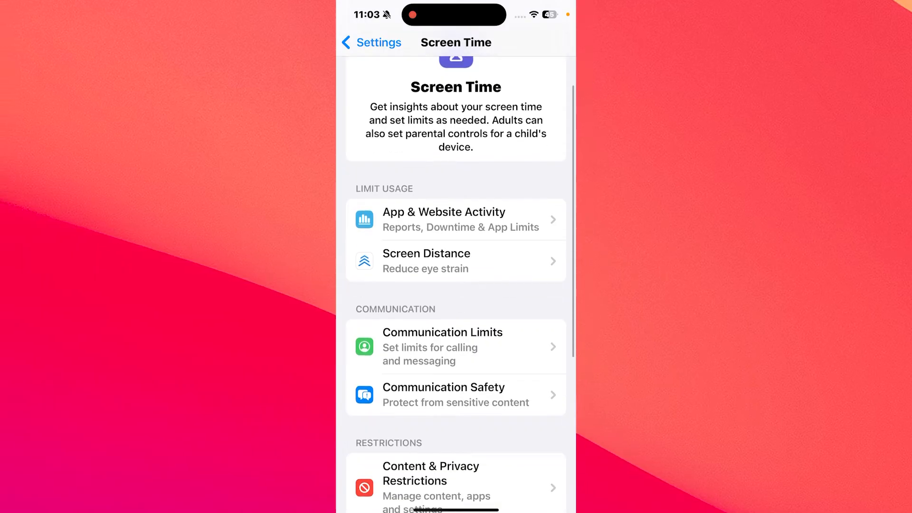
pyautogui.scroll(-3)
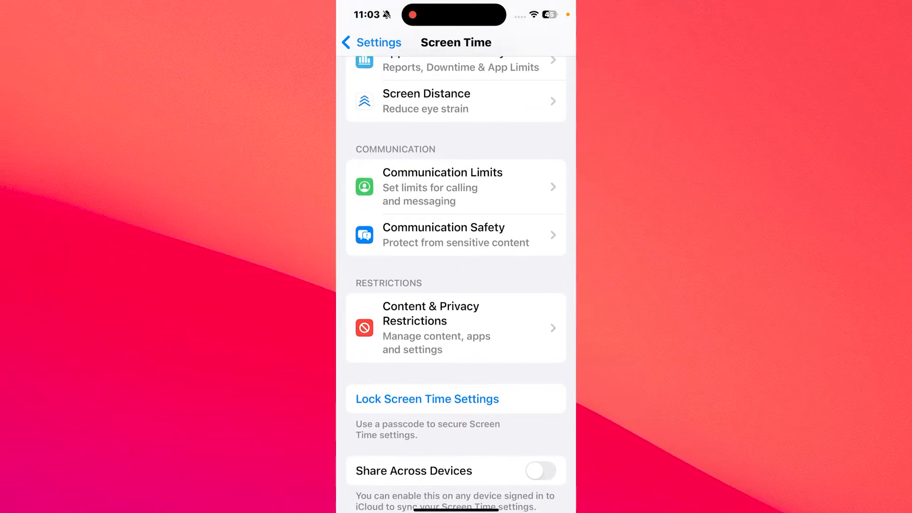
pyautogui.click(455, 327)
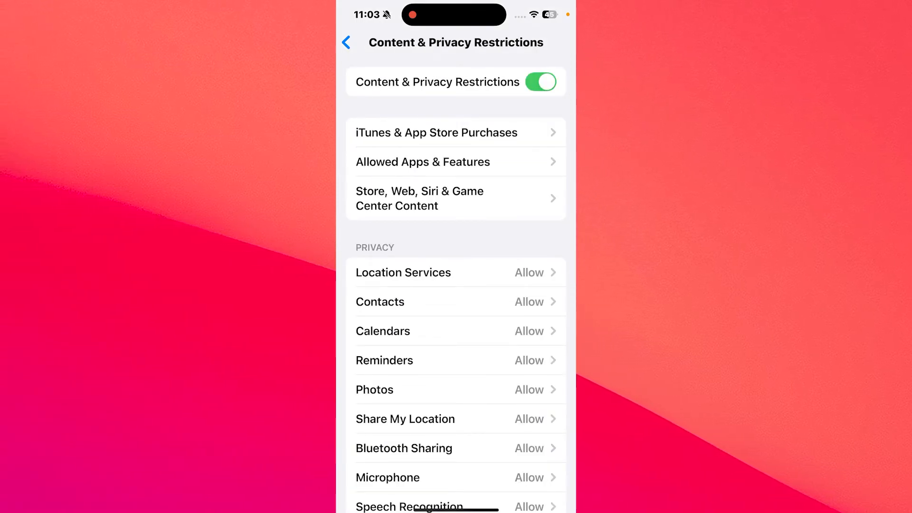
# Turn off the Content & Privacy Restrictions switch, greying out all restriction options.
pyautogui.scroll(-3)
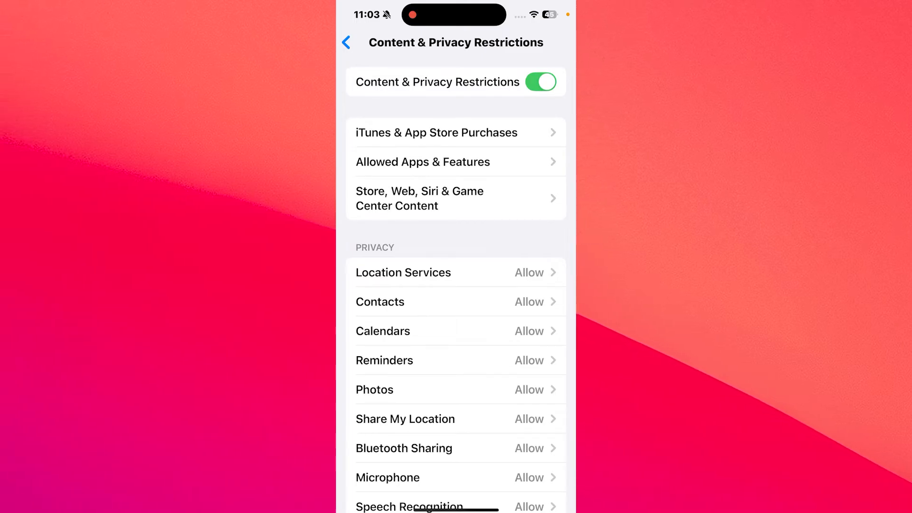
pyautogui.click(540, 82)
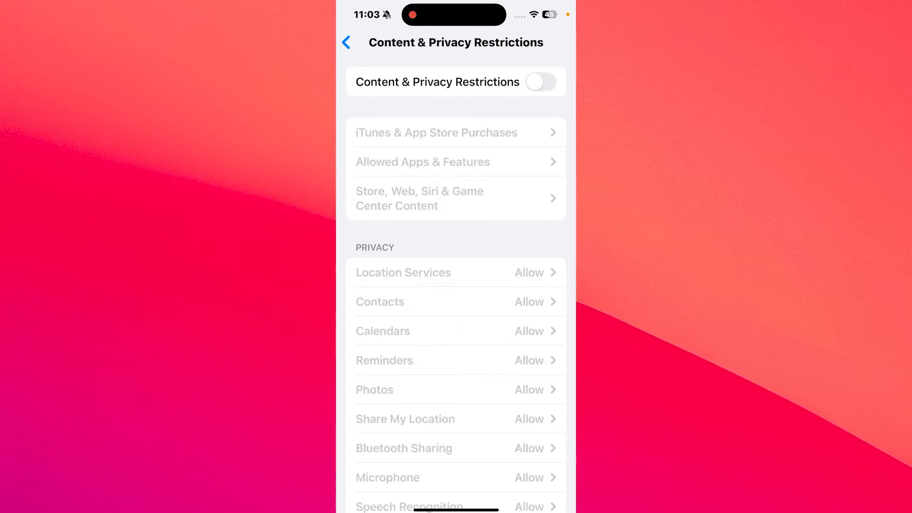